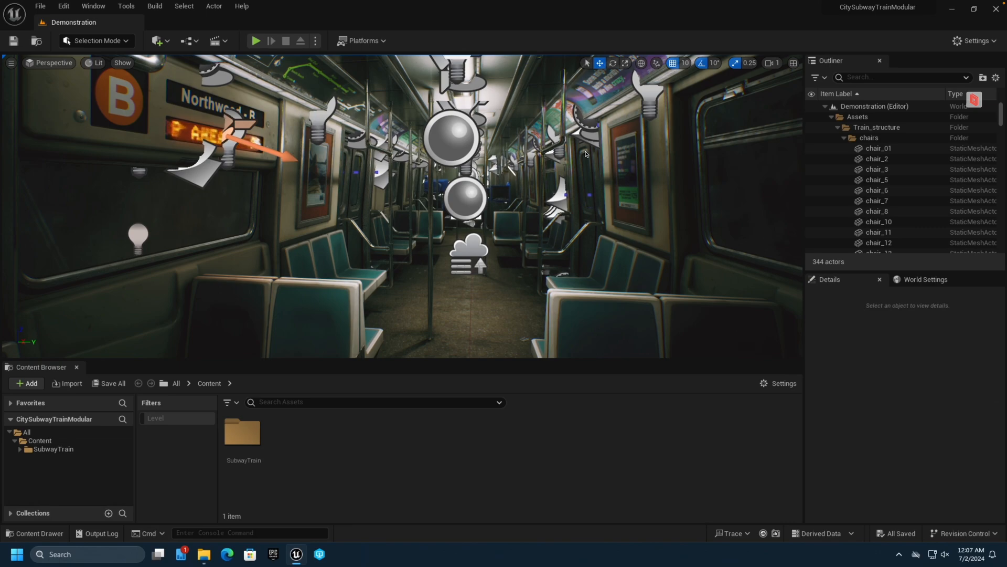
mouse_move(93, 5)
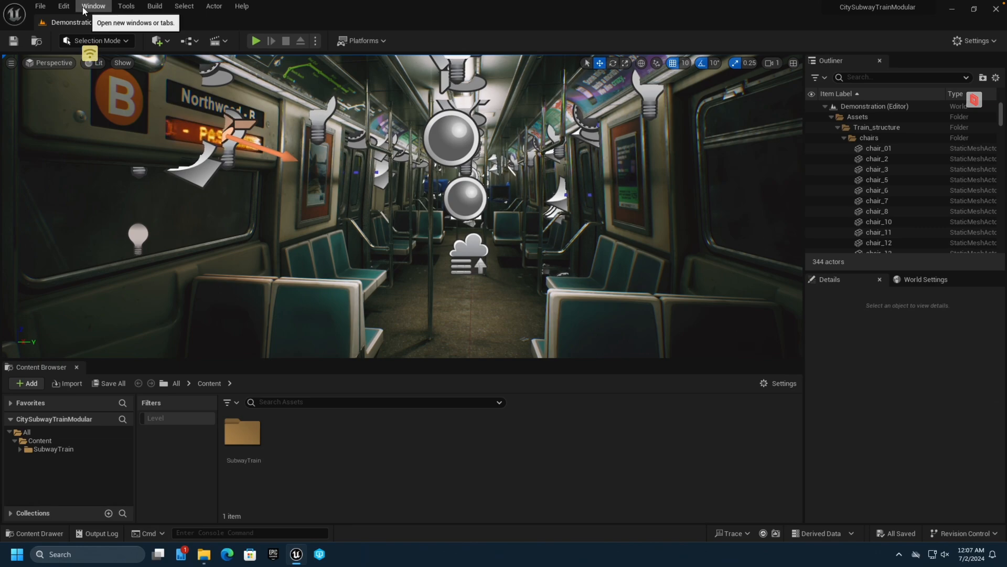
- Check in the Plugins browser that the USD importer and movie render plugins are enabled
left_click(63, 5)
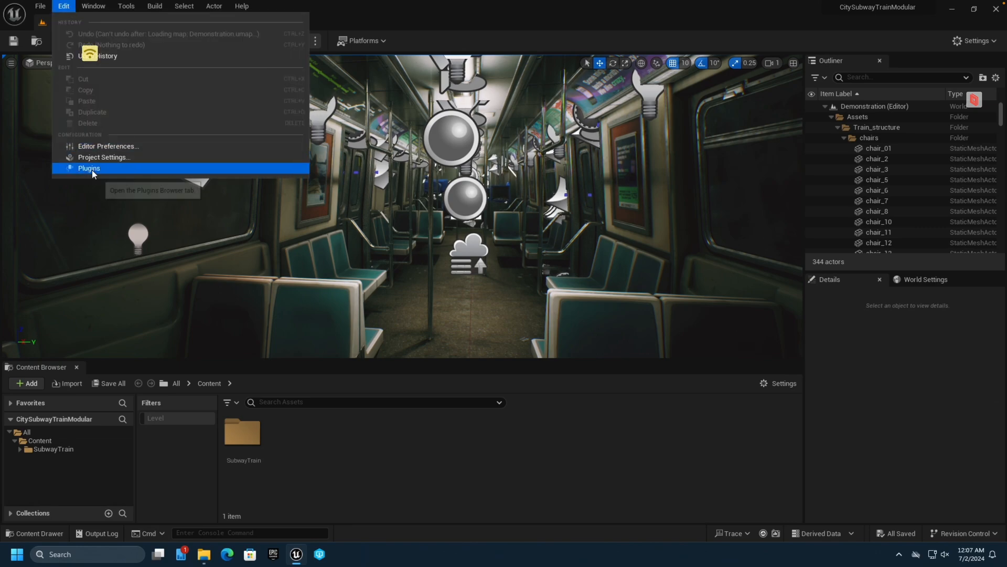
left_click(88, 167)
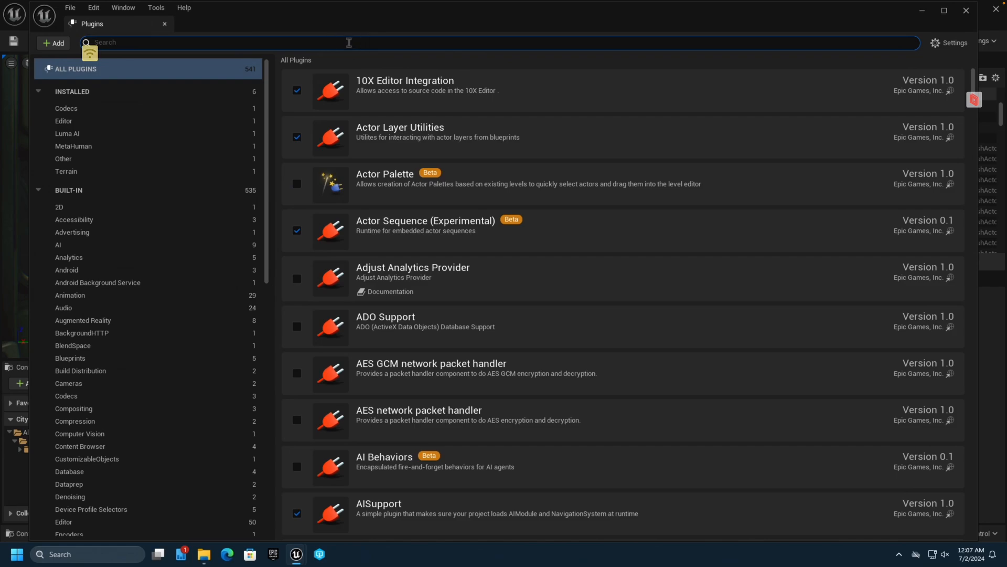
type("usd imp")
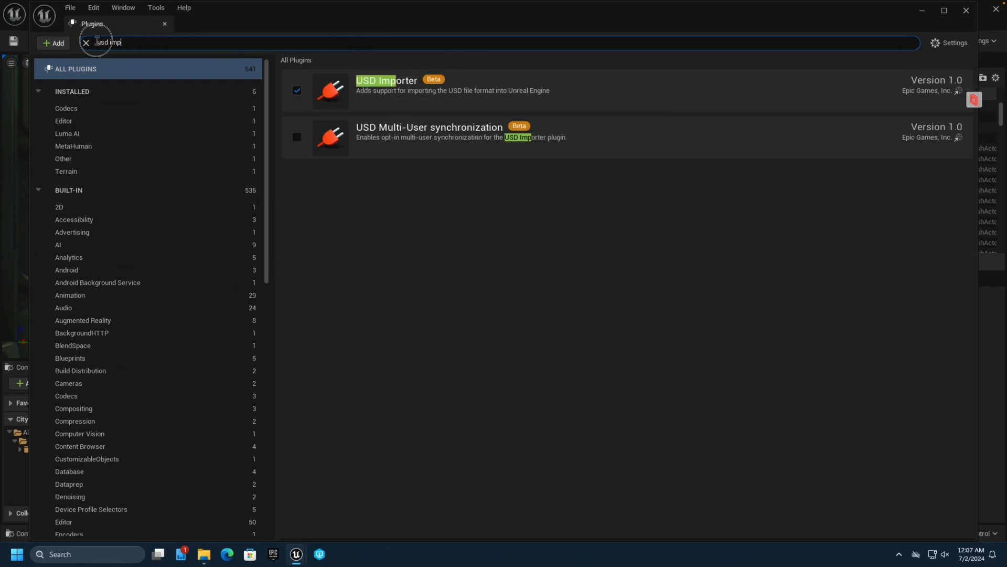
type("movie re")
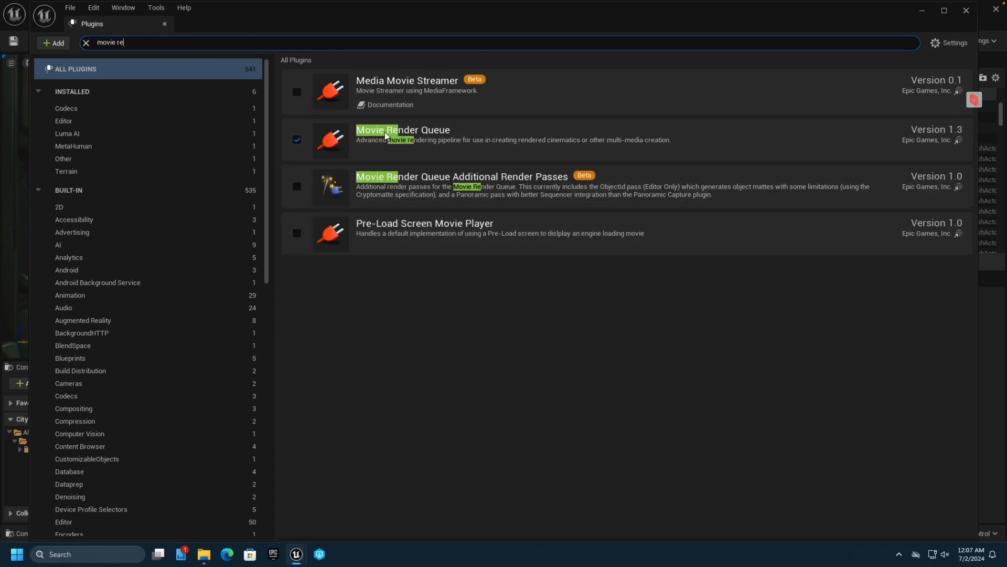
mouse_move(374, 137)
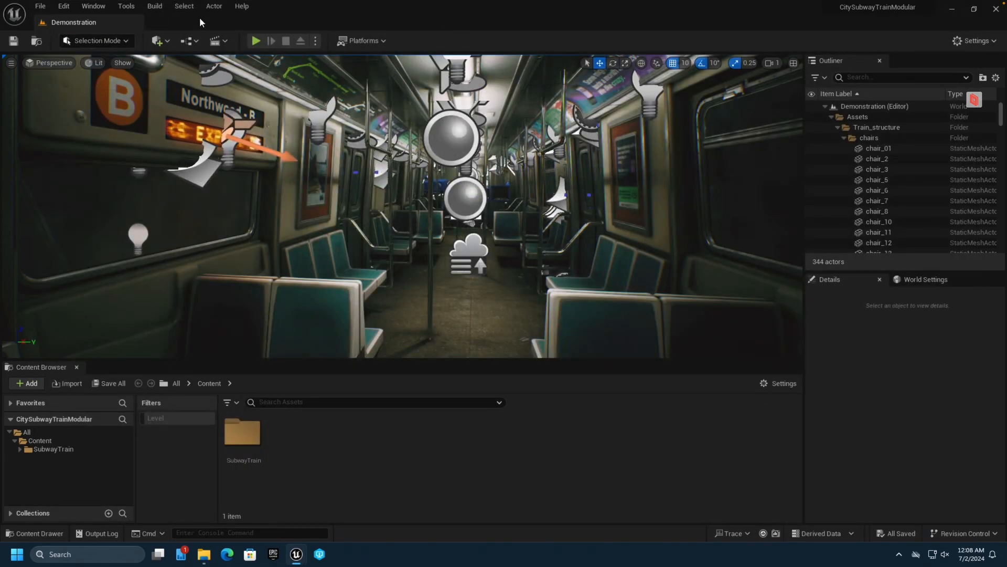
mouse_move(62, 5)
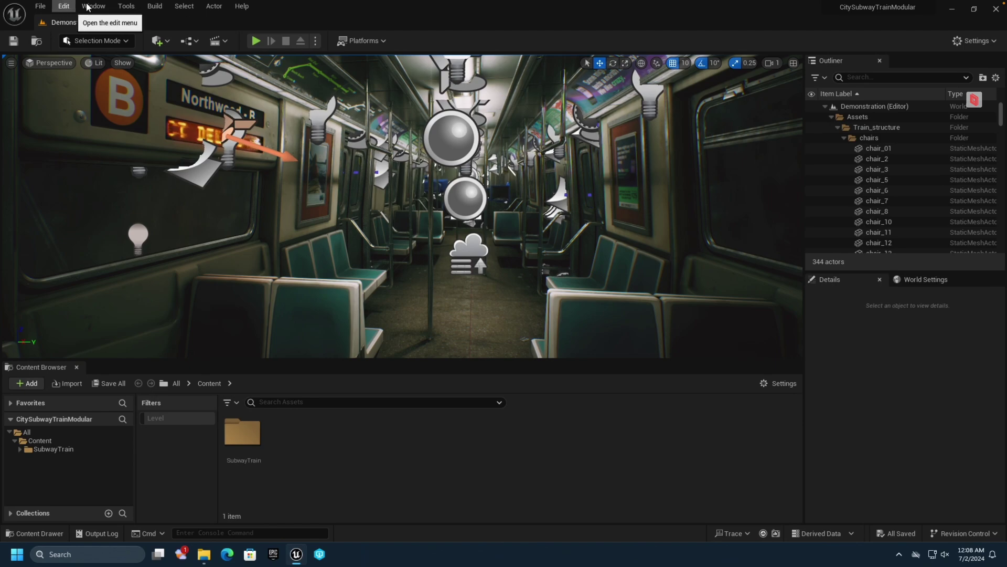
- Load TrackingSequence.usda into the USD Stage panel without a default asset cache
left_click(107, 5)
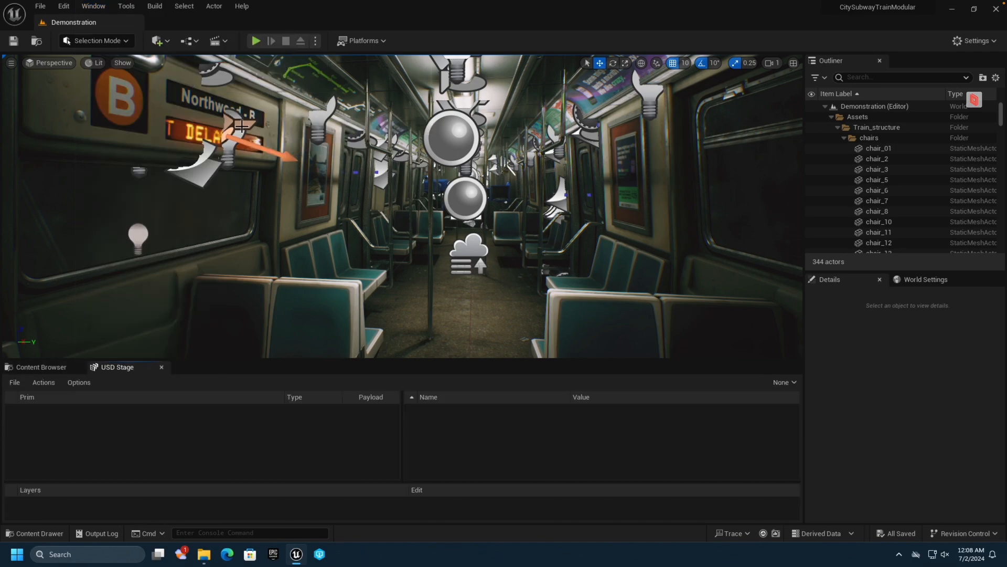
left_click(15, 382)
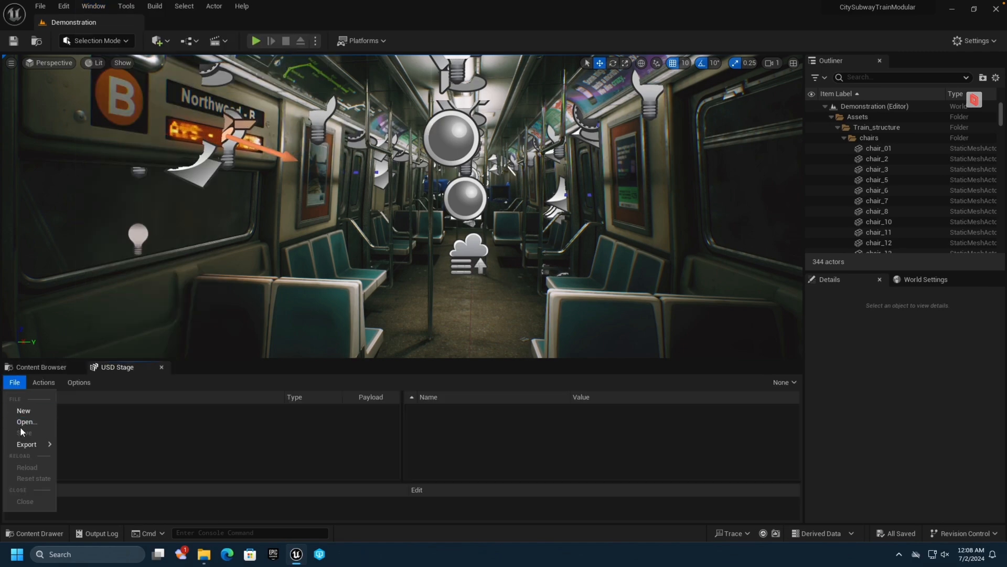
left_click(25, 422)
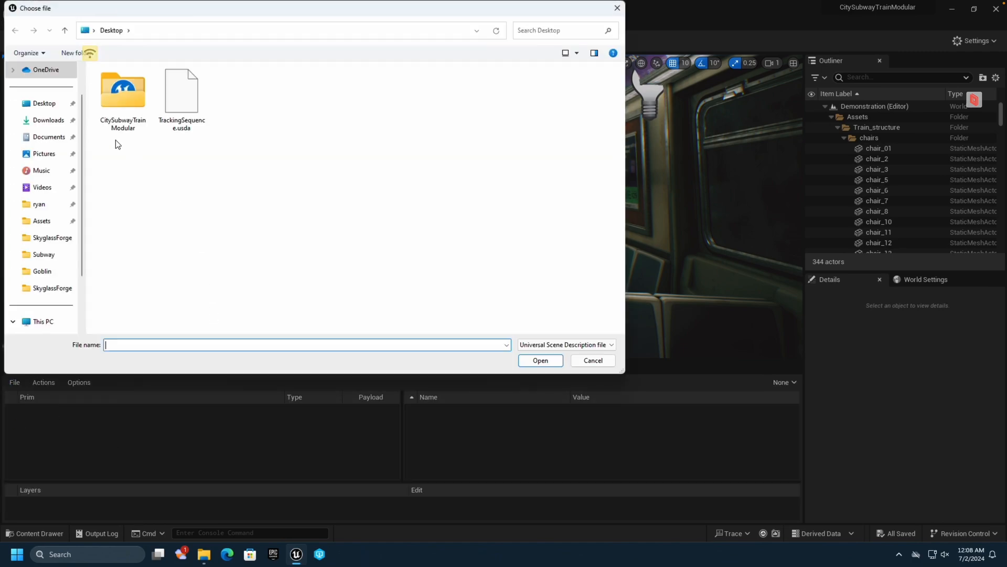
left_click(181, 92)
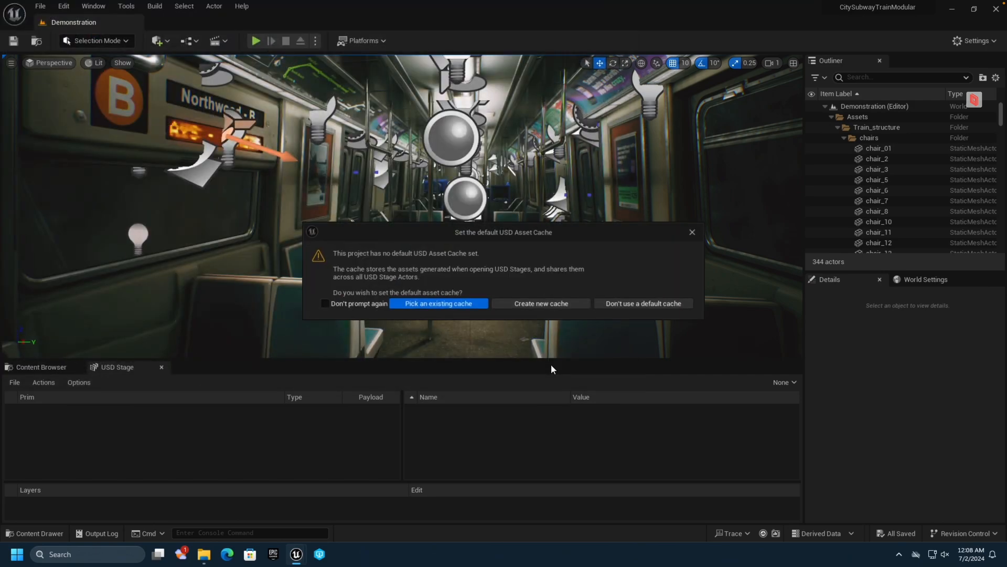
mouse_move(657, 307)
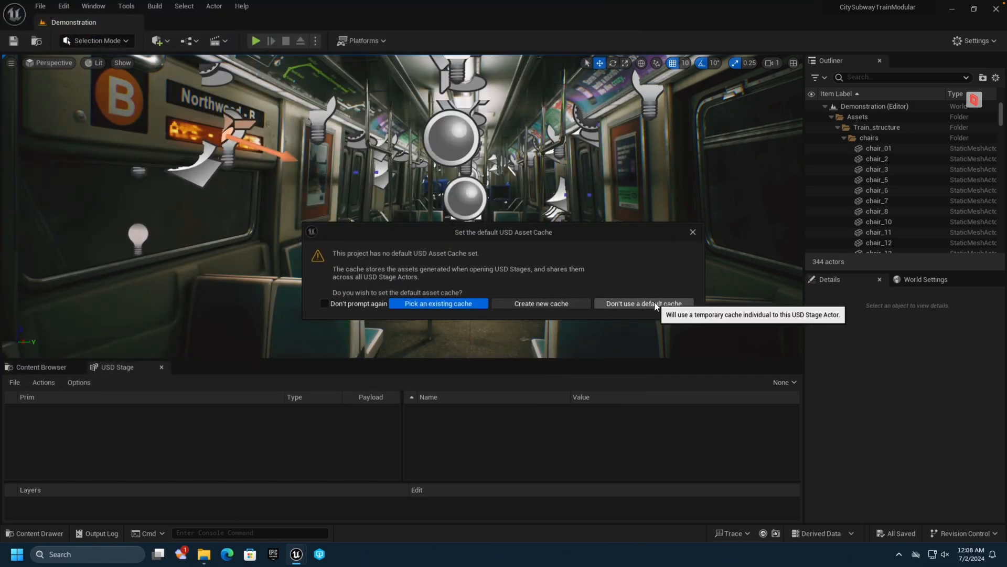
left_click(644, 303)
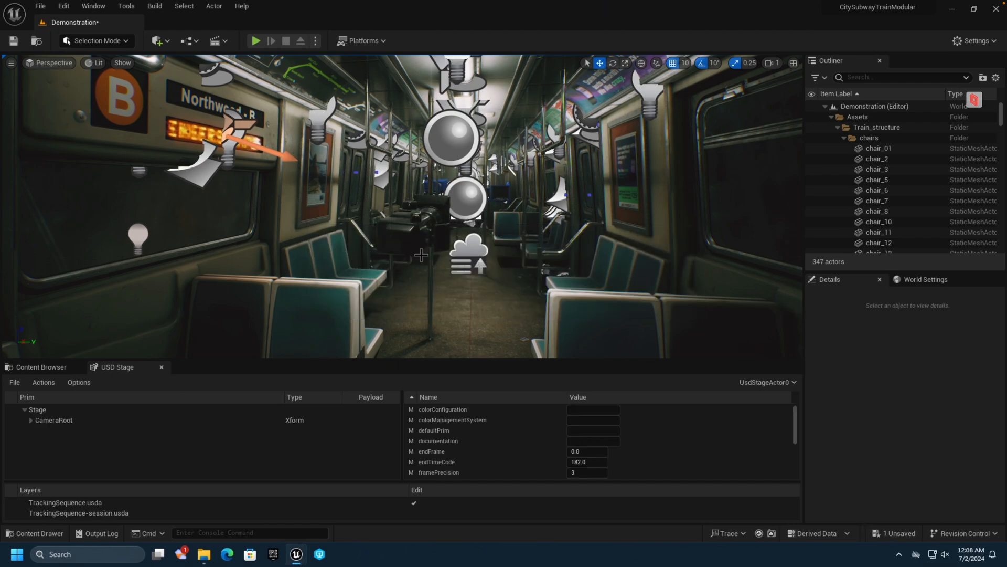
mouse_move(44, 382)
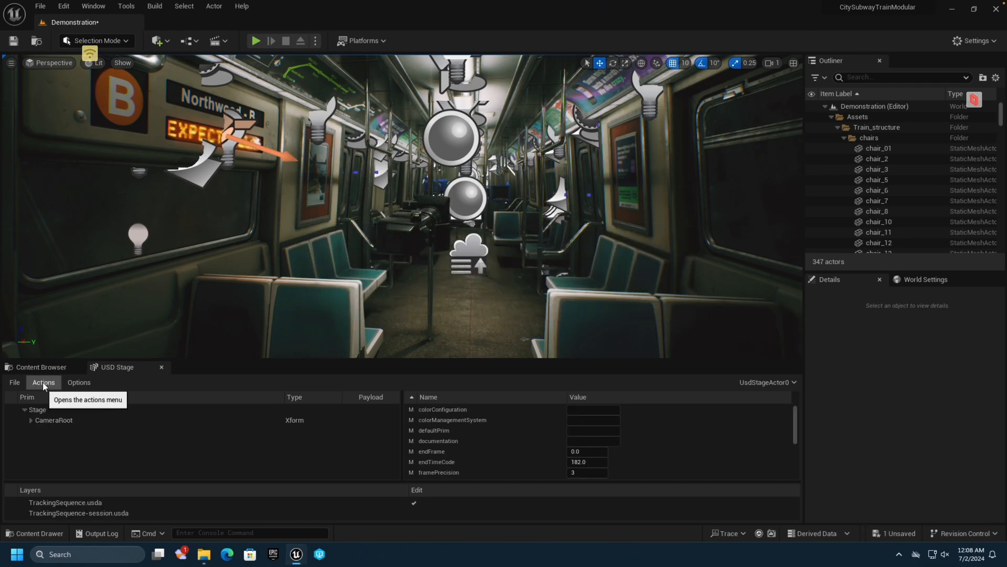
- Import the stage's CameraRoot and Camera prims with level sequences into the Content folder
left_click(43, 382)
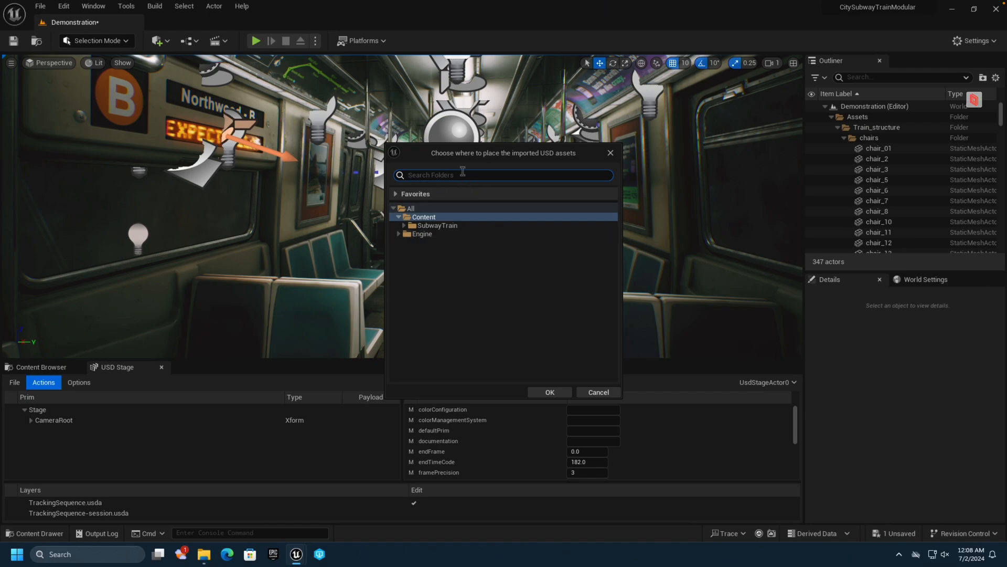
mouse_move(423, 217)
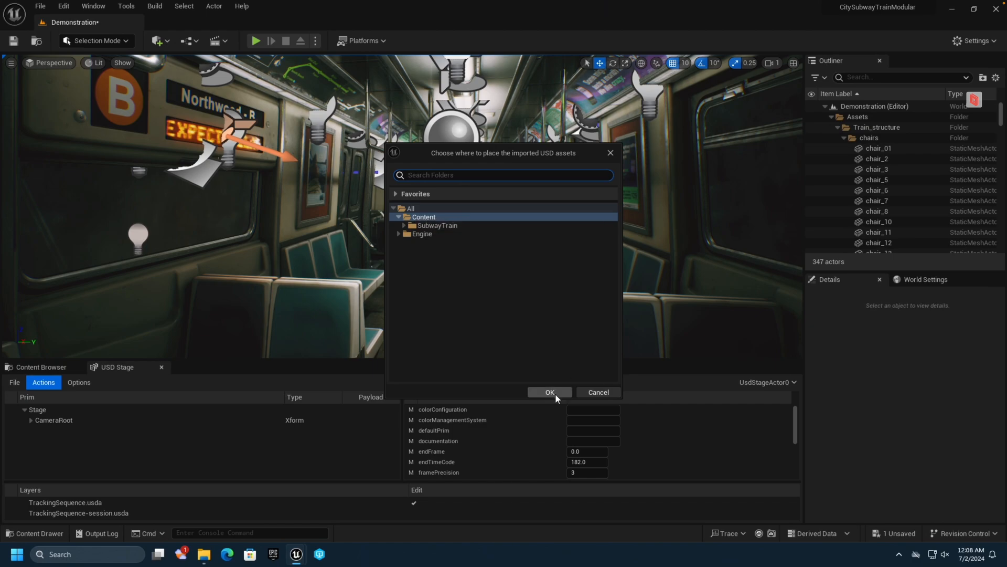
left_click(549, 393)
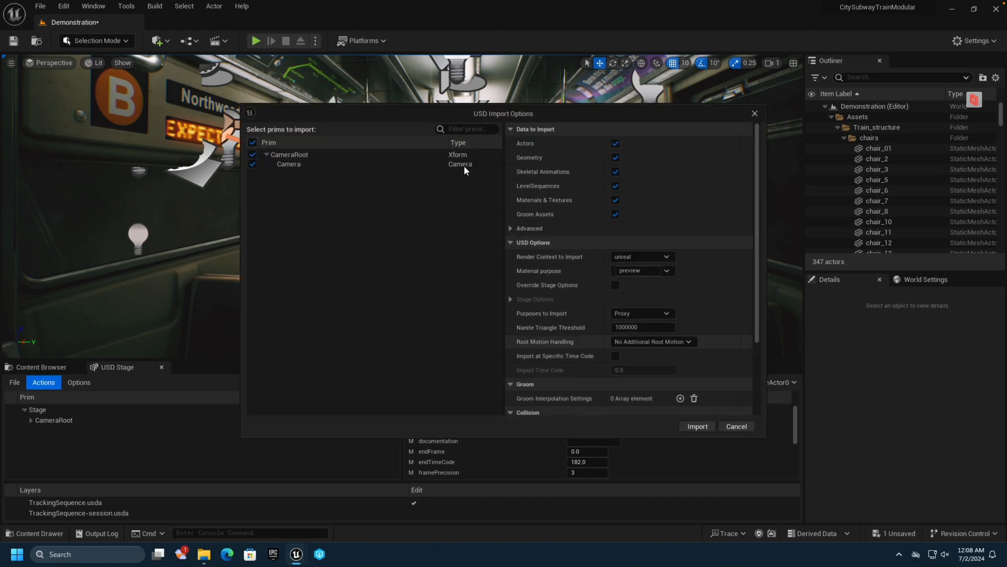
left_click(697, 426)
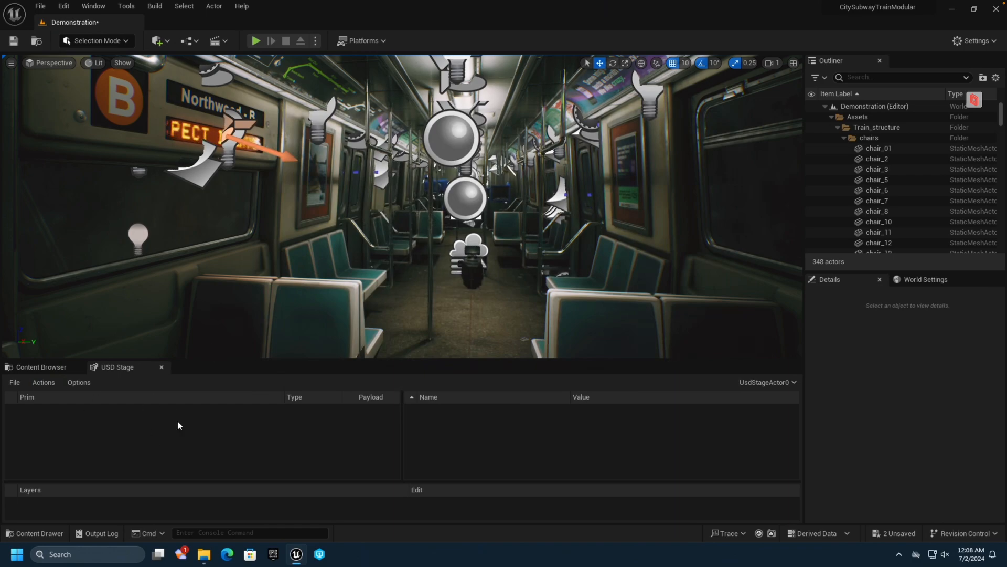
mouse_move(161, 368)
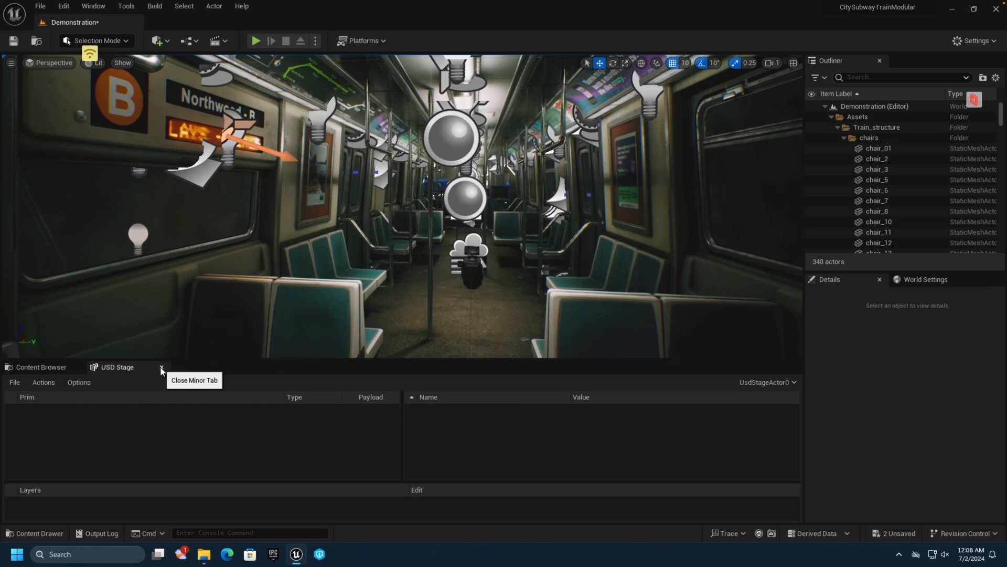
- Open LS_TrackingSequence from the TrackingSequence folder to show its camera tracks in Sequencer
left_click(162, 367)
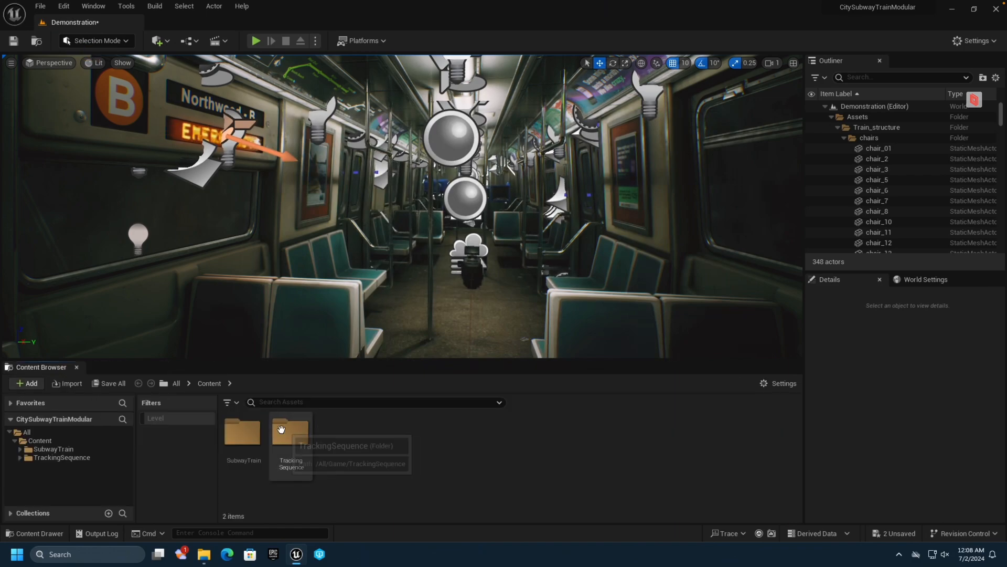
double_click(291, 433)
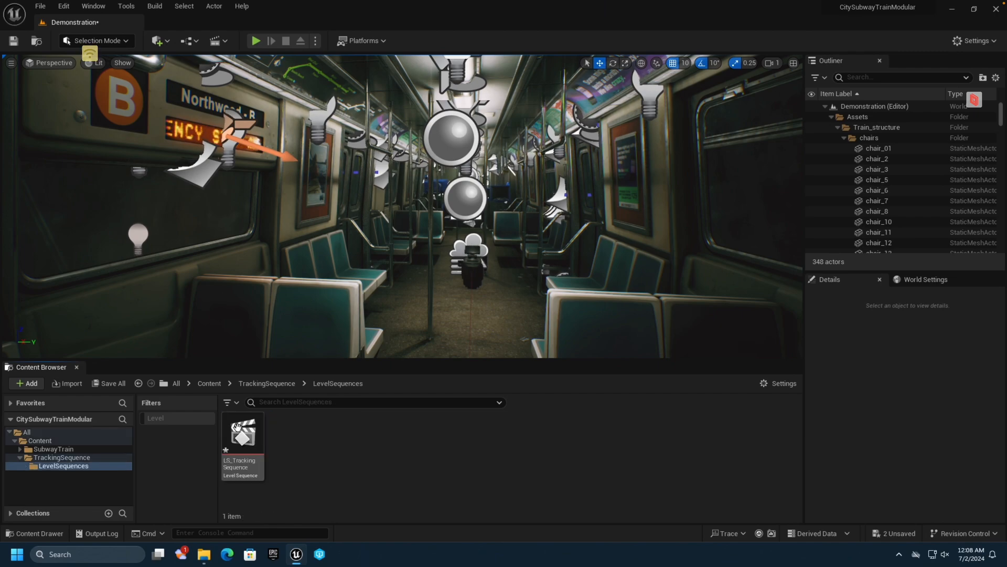
mouse_move(243, 433)
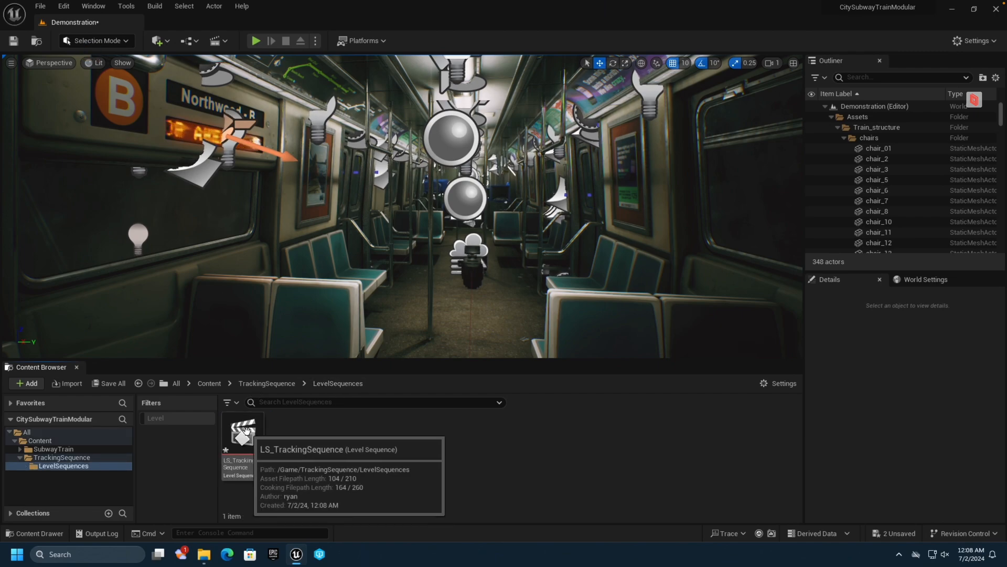
double_click(242, 433)
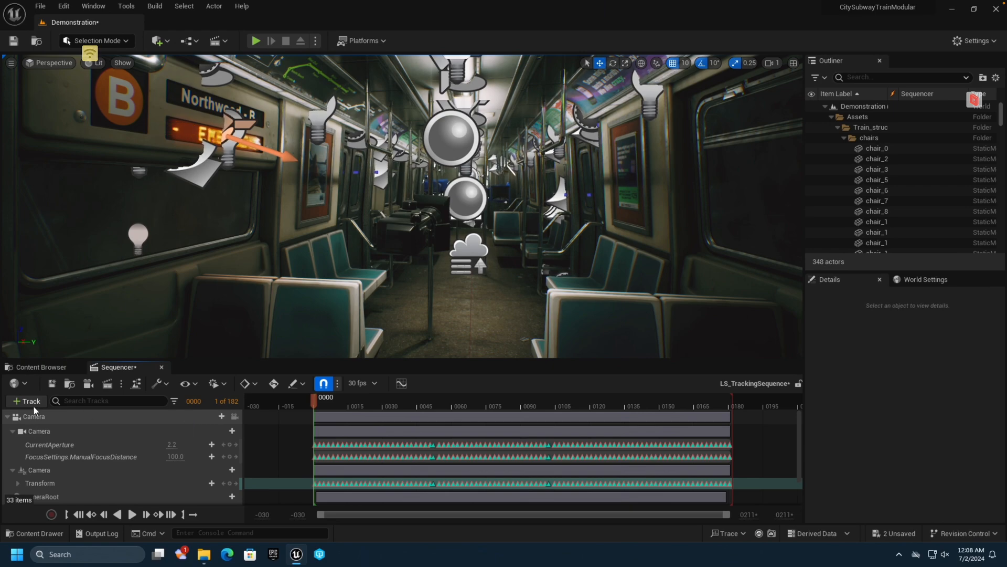
- Add a Camera Cut track bound to the tracked Camera actor
left_click(25, 401)
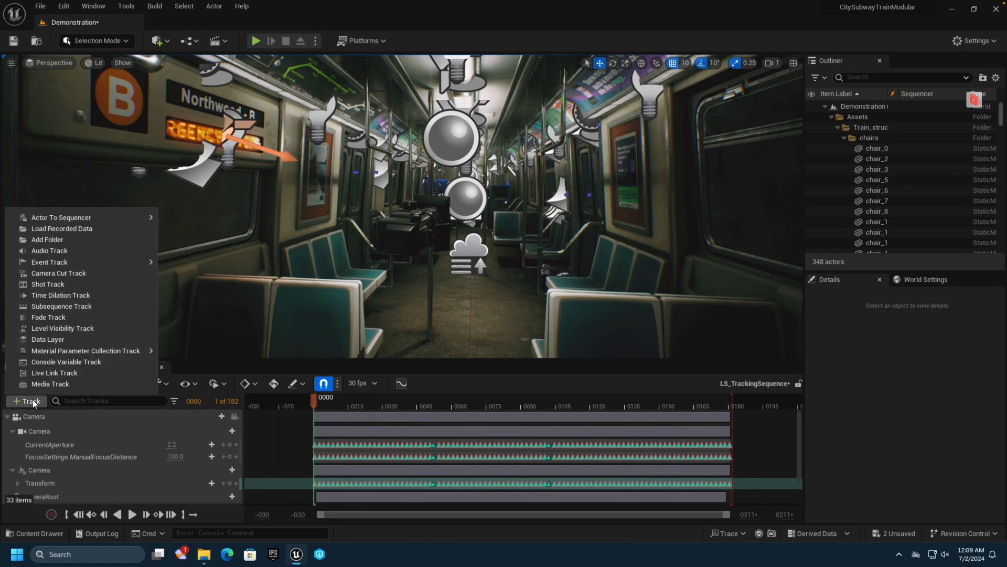
mouse_move(49, 262)
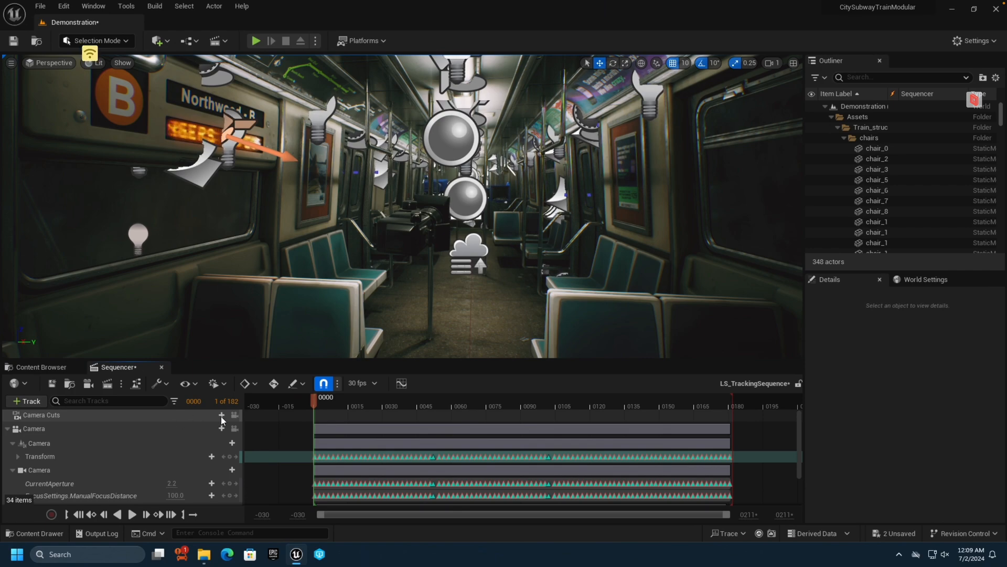
left_click(220, 416)
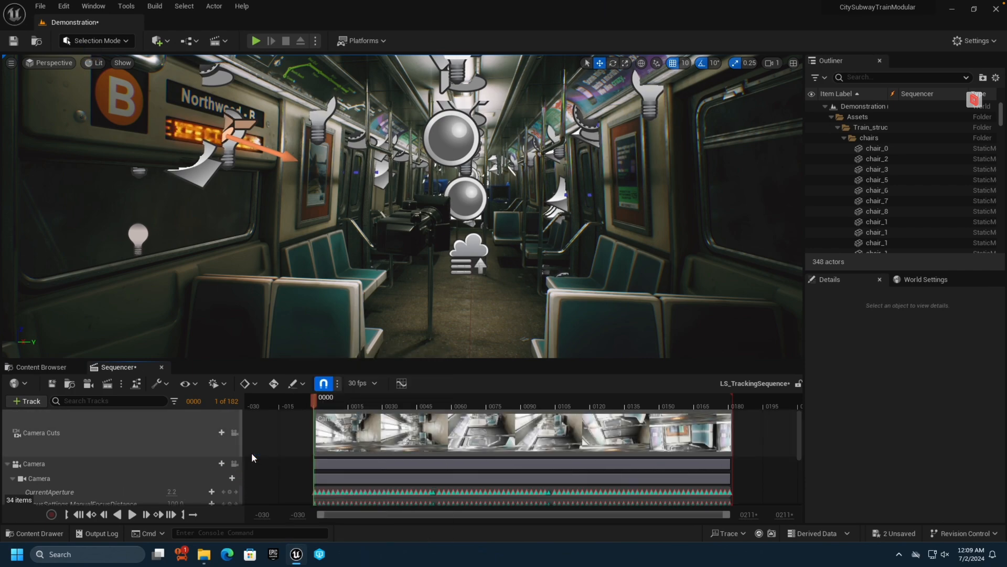
mouse_move(235, 432)
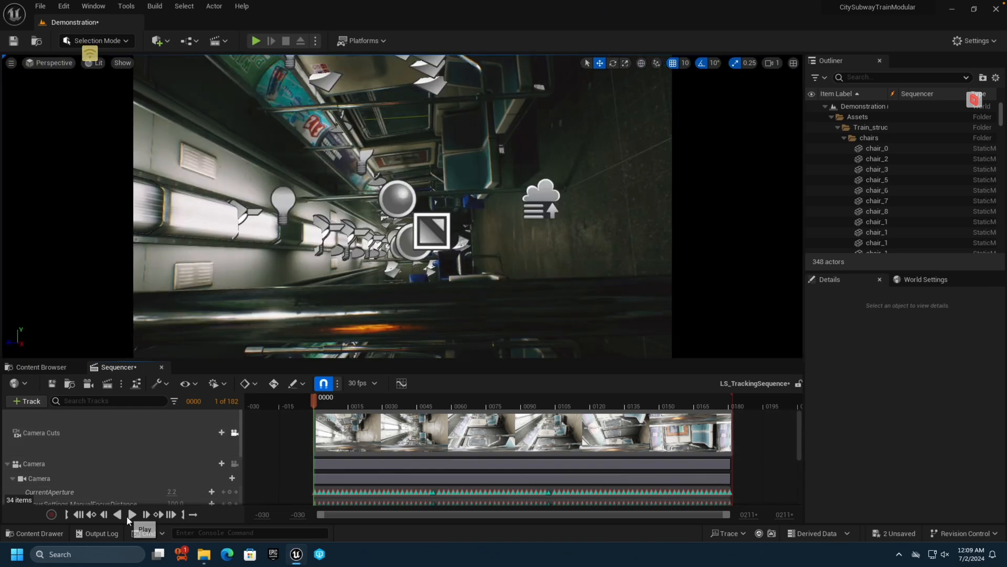
- Play LS_TrackingSequence through the tracked camera to its end
left_click(132, 514)
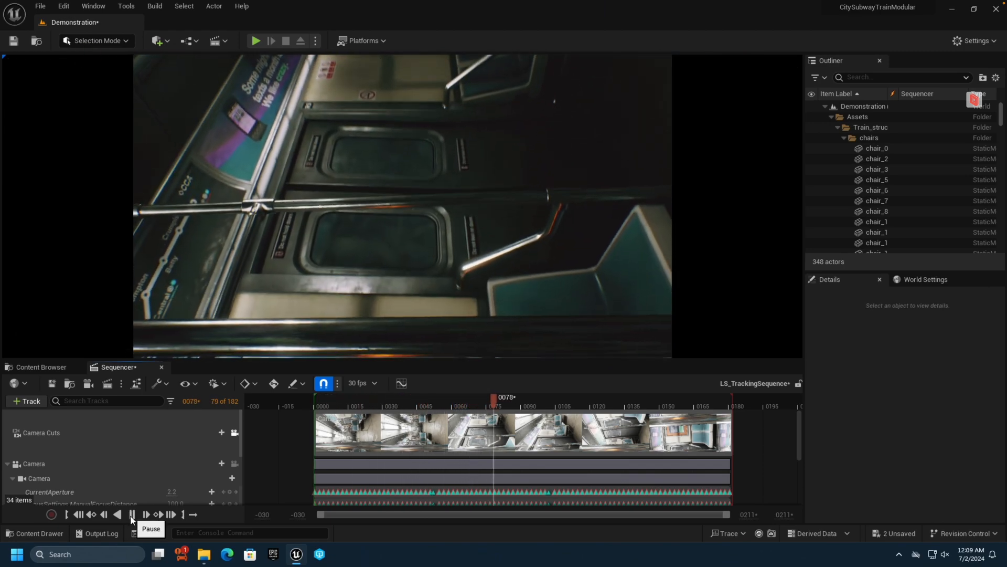
left_click(257, 40)
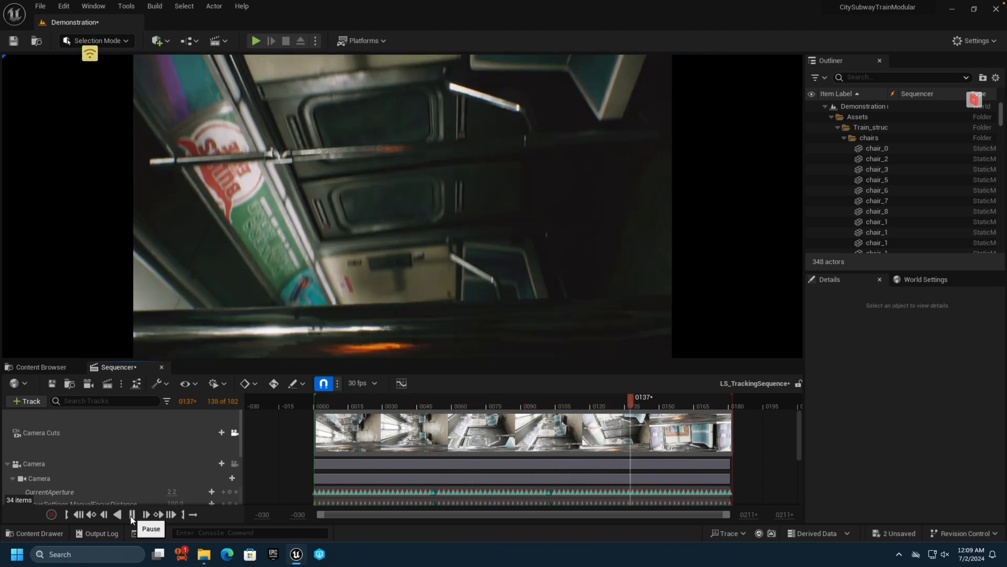
left_click(130, 514)
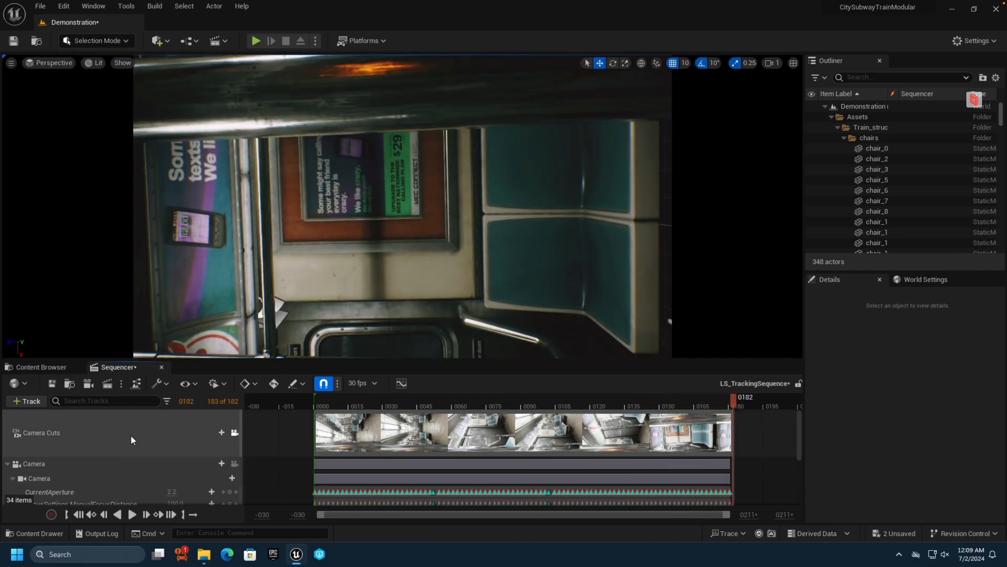
left_click(187, 39)
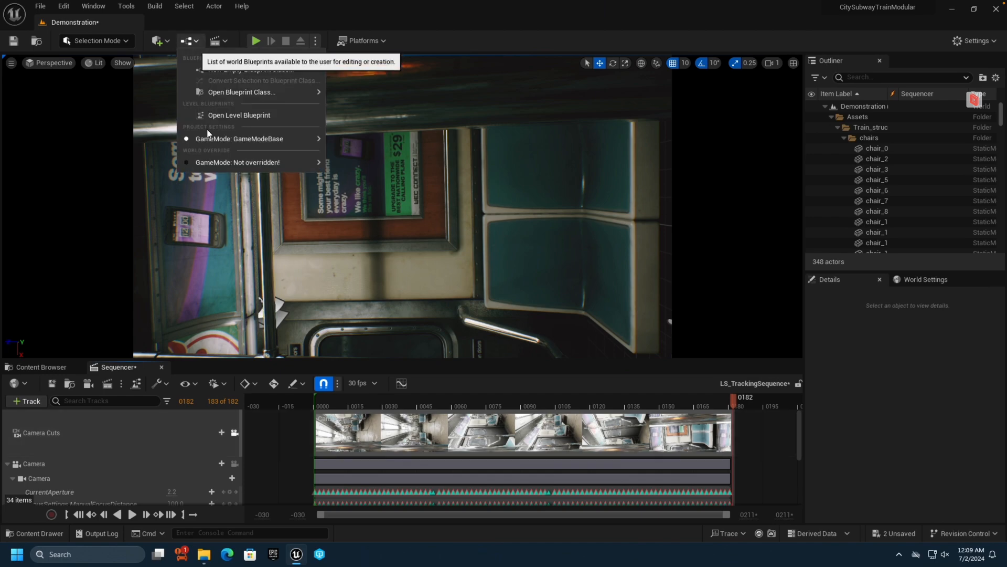
mouse_move(246, 138)
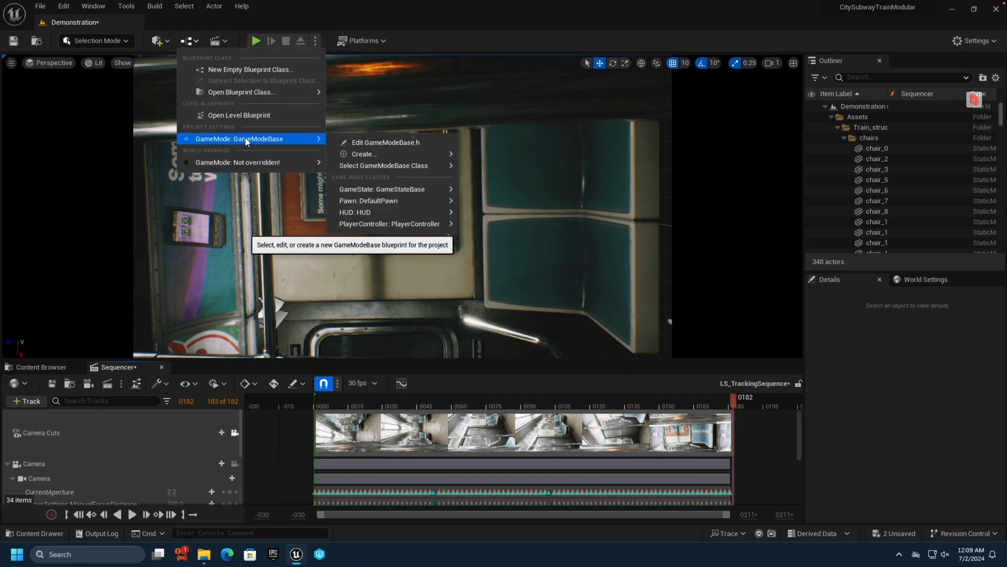
mouse_move(282, 143)
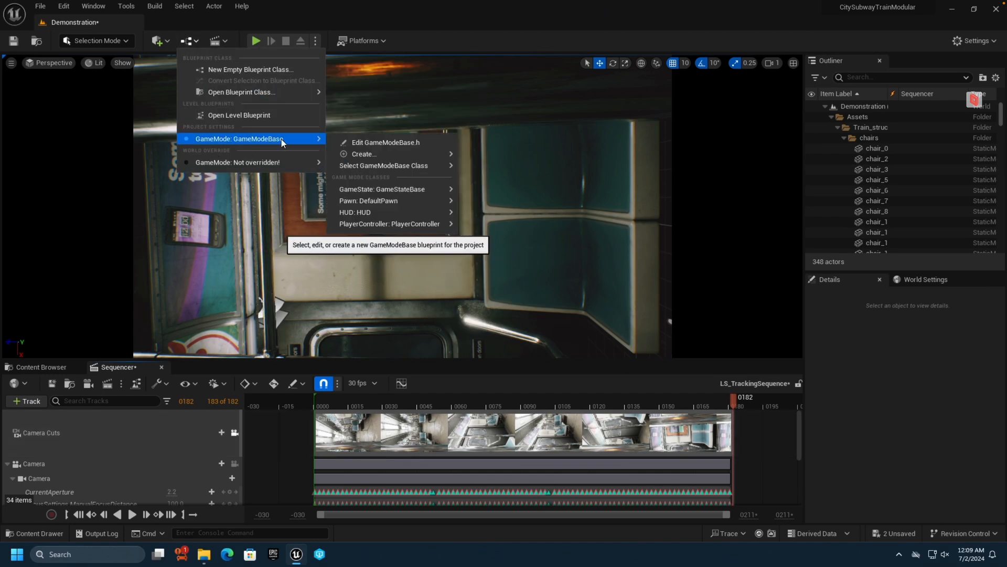
left_click(63, 5)
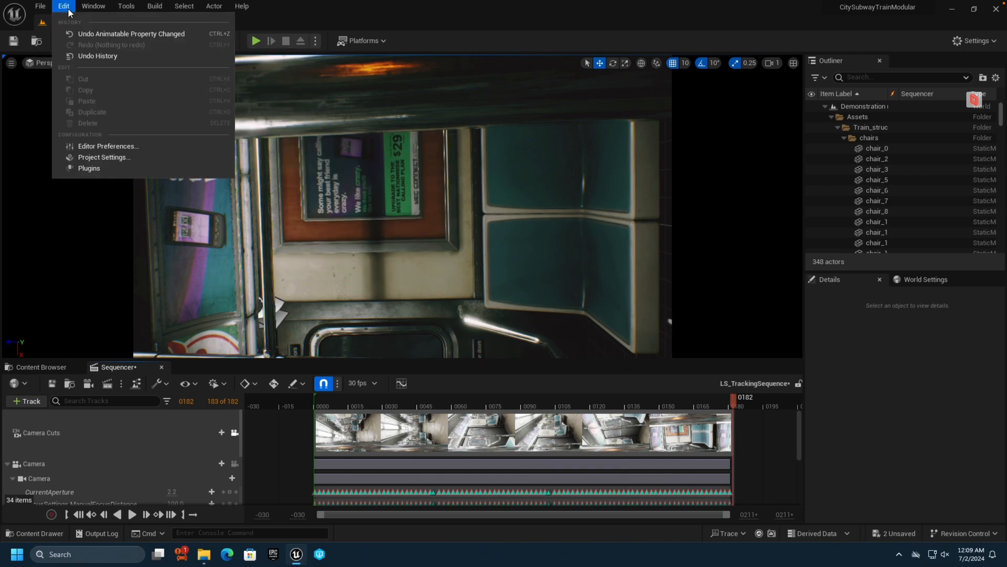
mouse_move(92, 158)
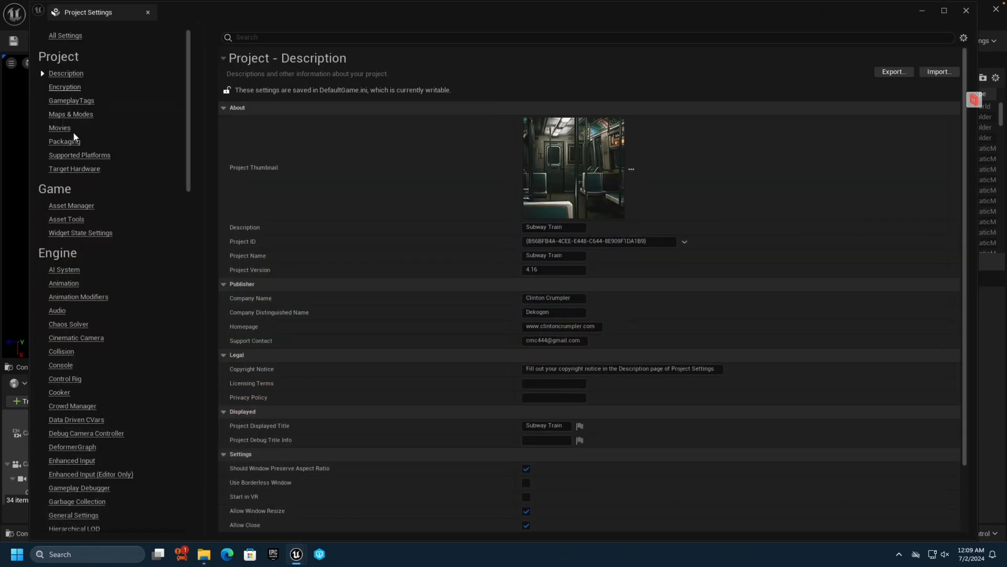
left_click(71, 113)
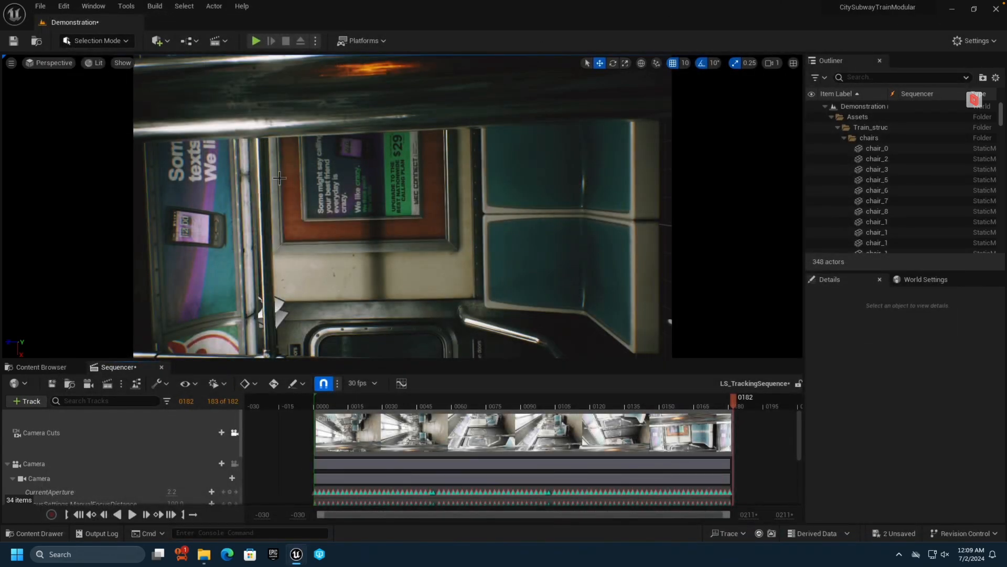
mouse_move(246, 384)
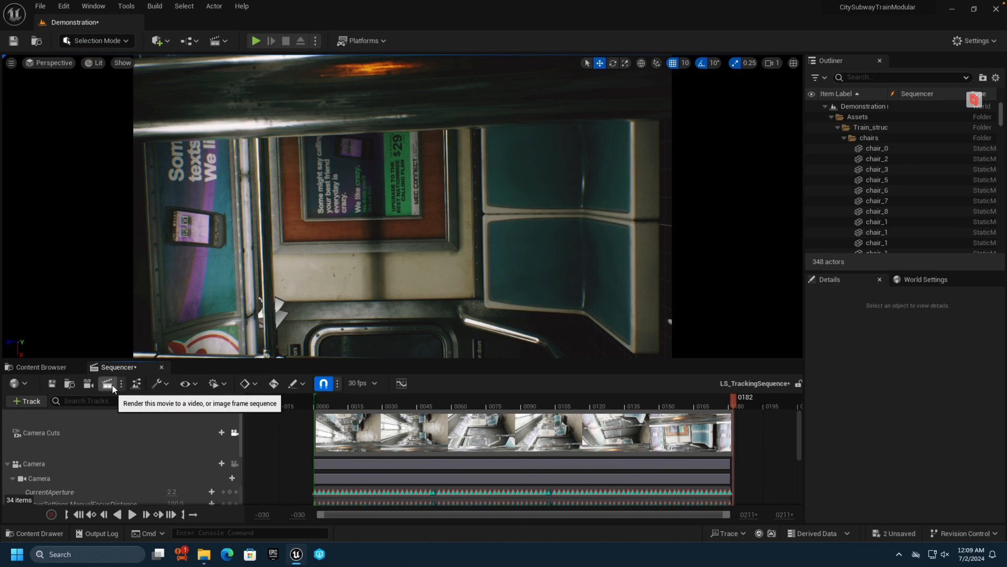
- Queue LS_TrackingSequence in Movie Render Queue and render it locally to Saved/MovieRenders
left_click(107, 384)
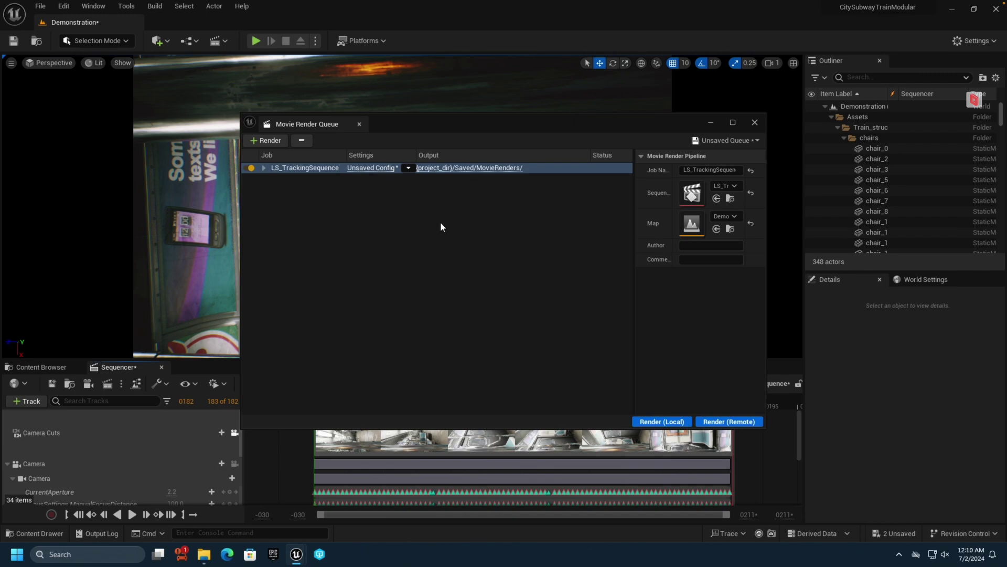
mouse_move(491, 168)
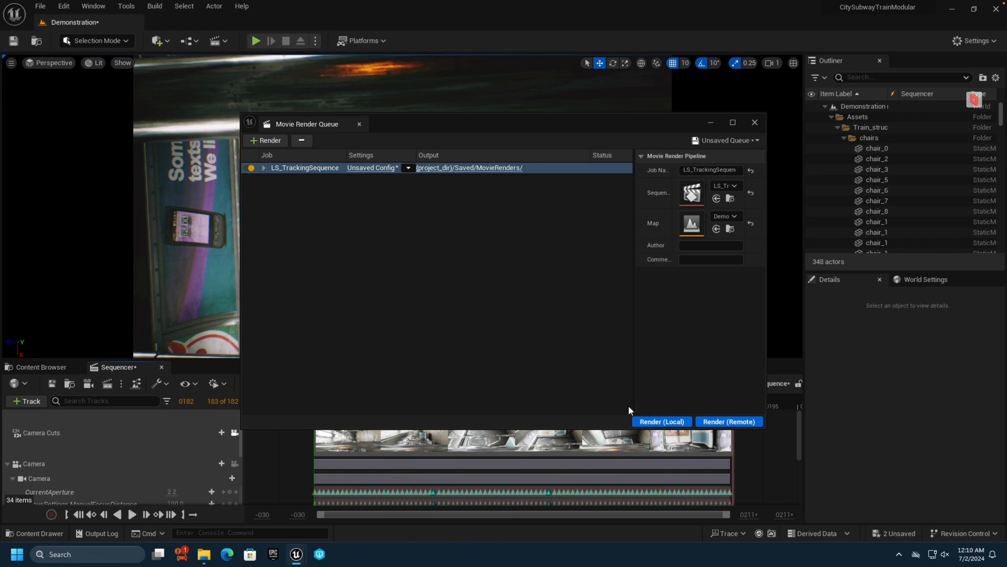
left_click(662, 422)
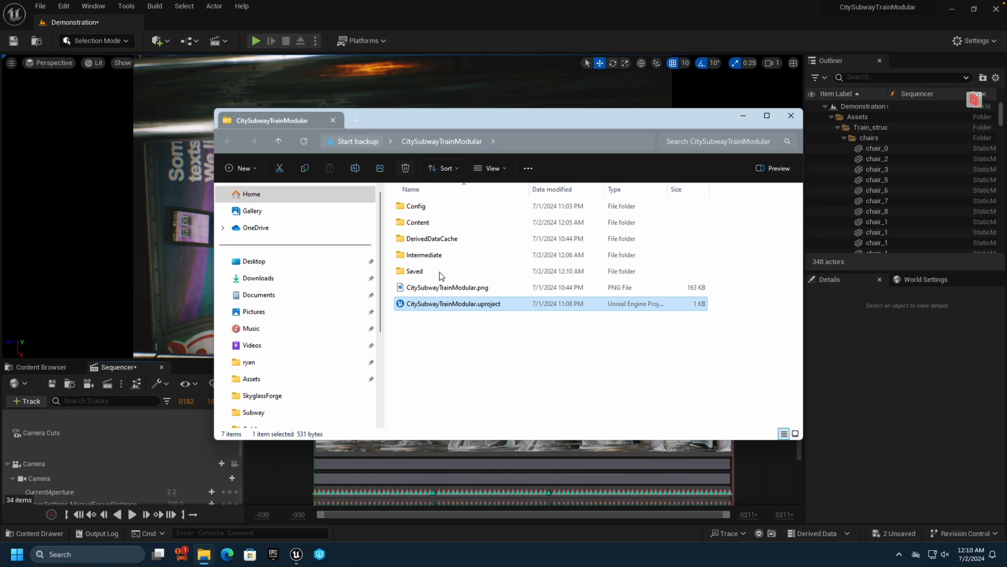
- Browse Saved/MovieRenders to review the 182 rendered LS_TrackingSequence JPEG frames
double_click(413, 271)
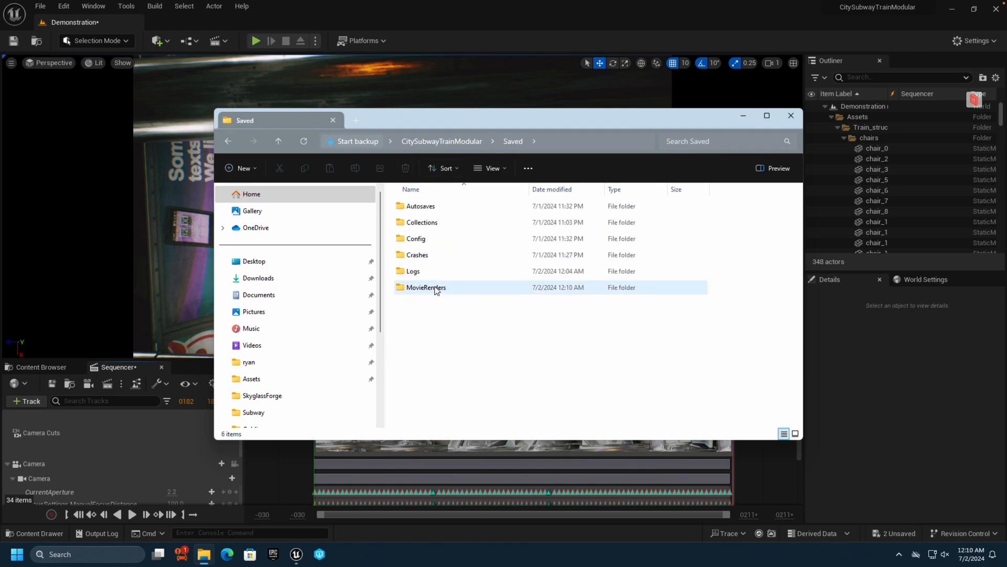
double_click(426, 287)
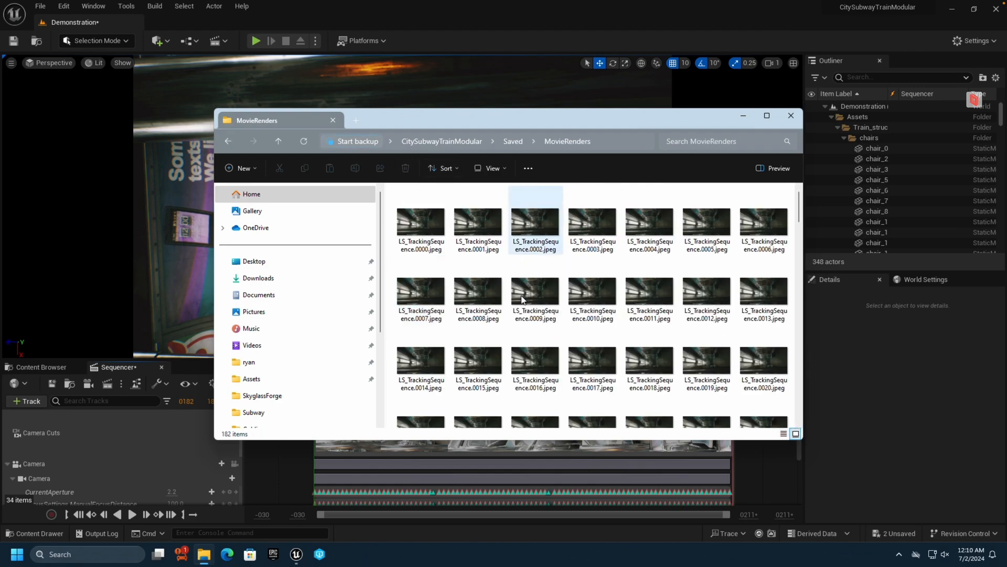
scroll("down", 3)
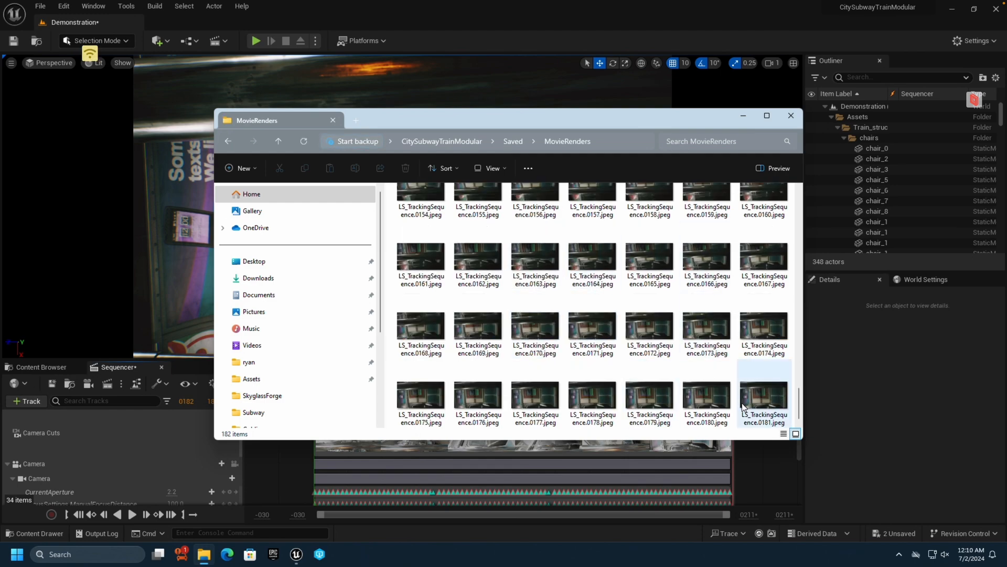
mouse_move(757, 395)
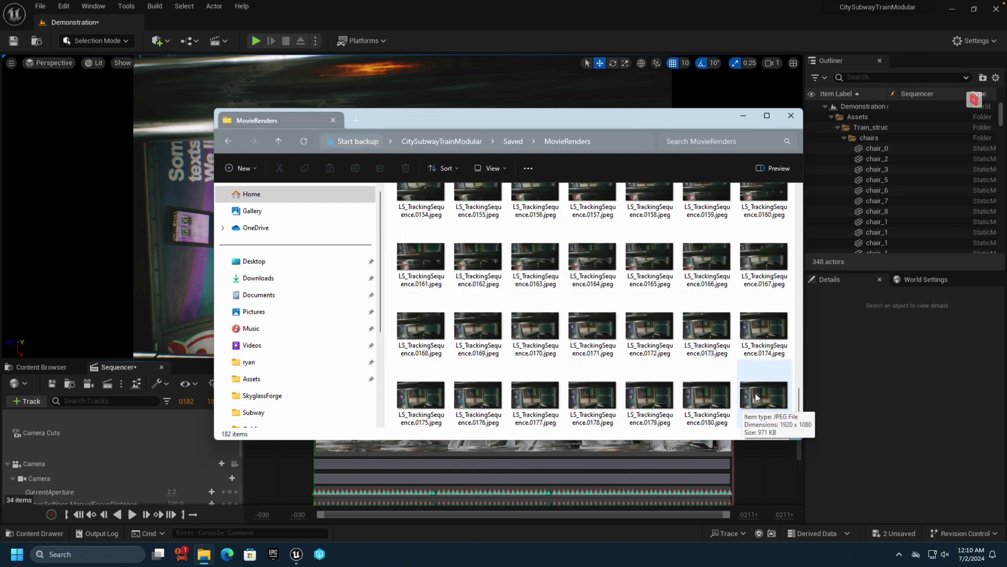